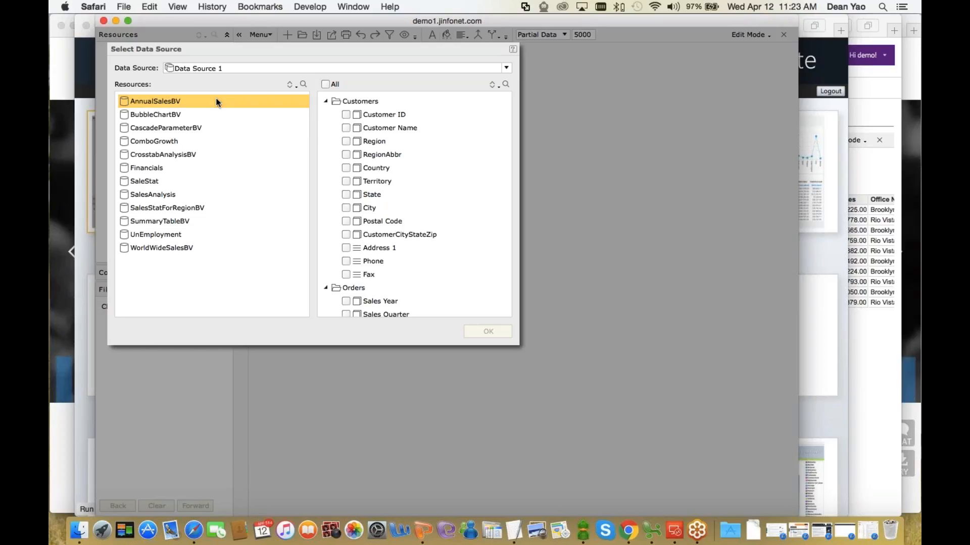
- Browse the Resources list and choose WorldWideSalesBV, listing its Customers and Orders Detail fields
click(166, 127)
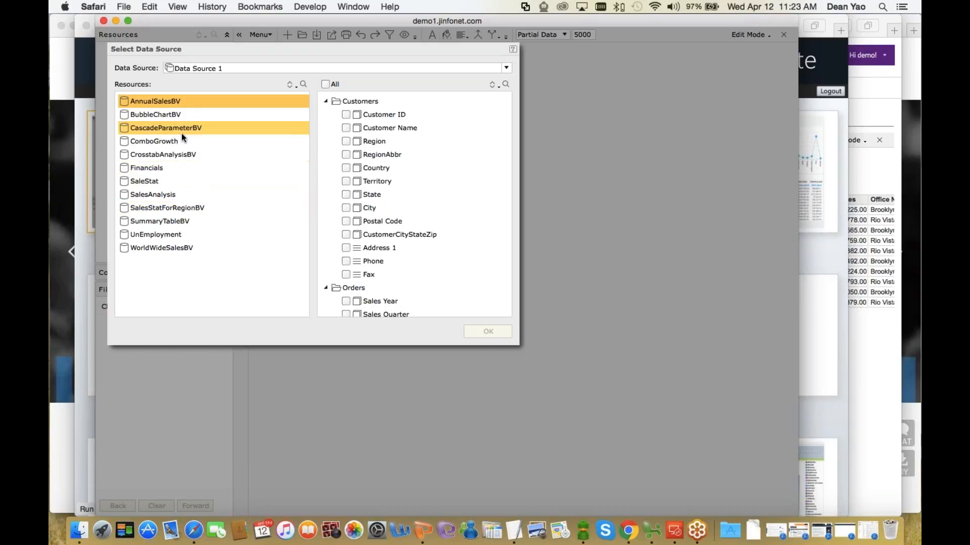
click(161, 247)
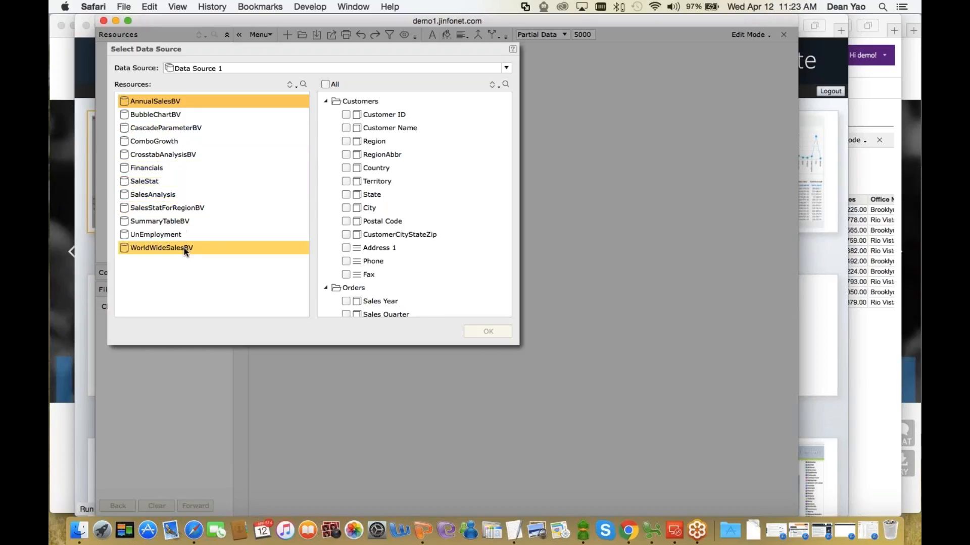
click(166, 207)
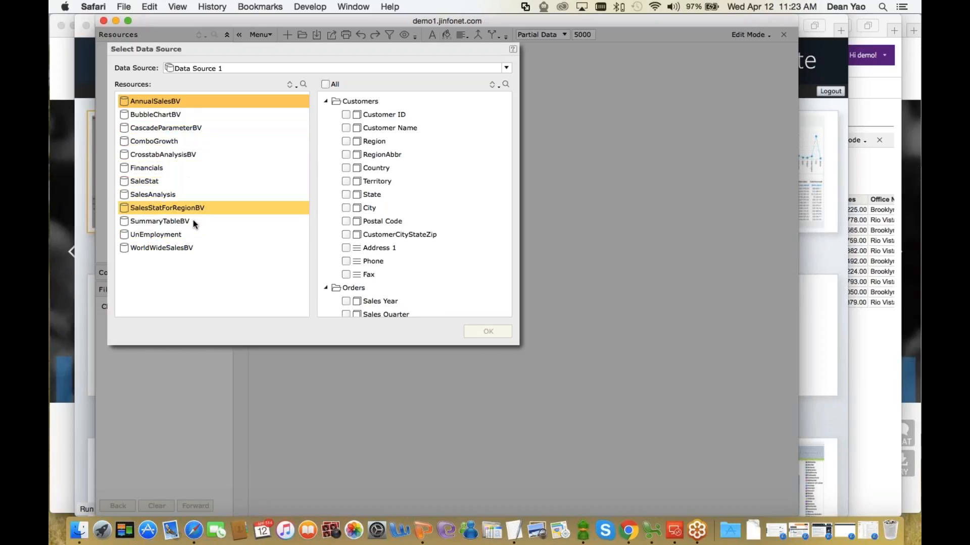
click(162, 248)
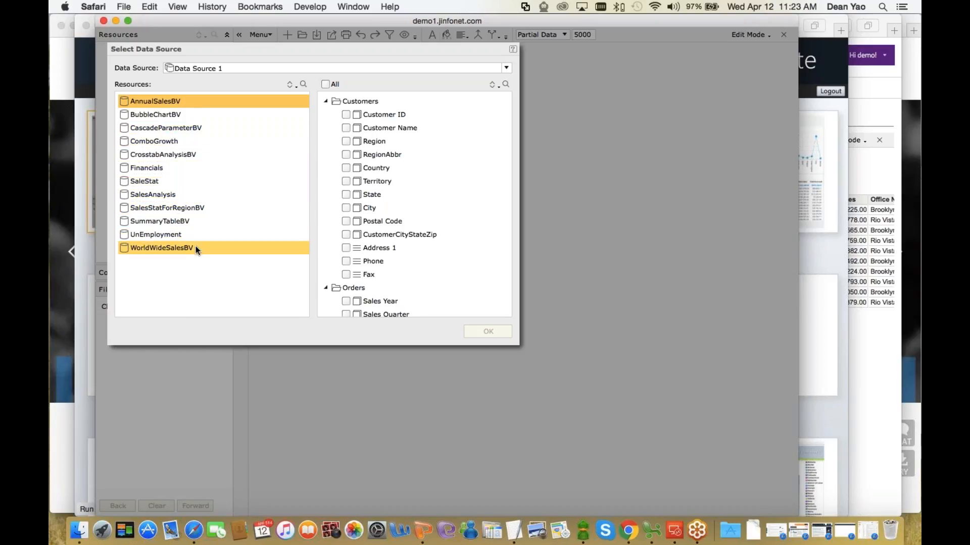
click(152, 194)
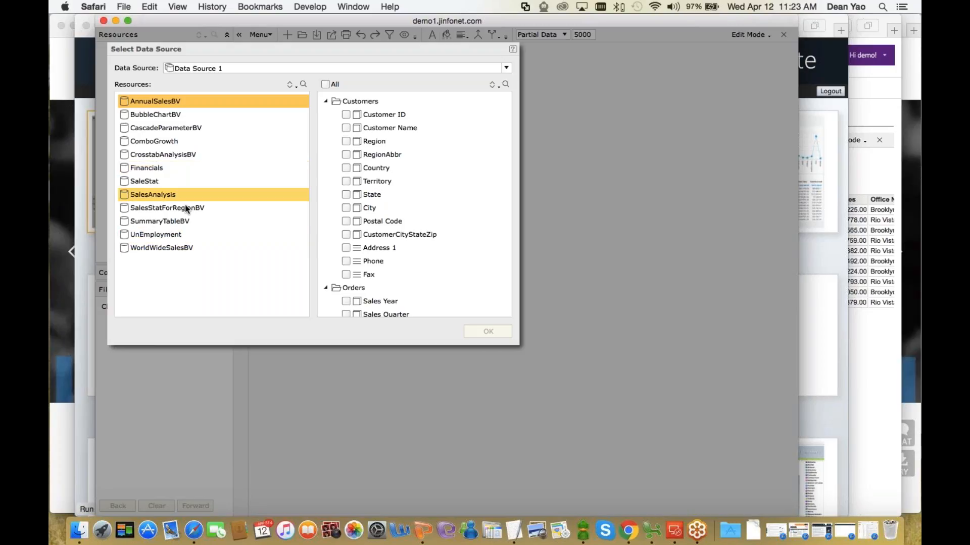
click(161, 247)
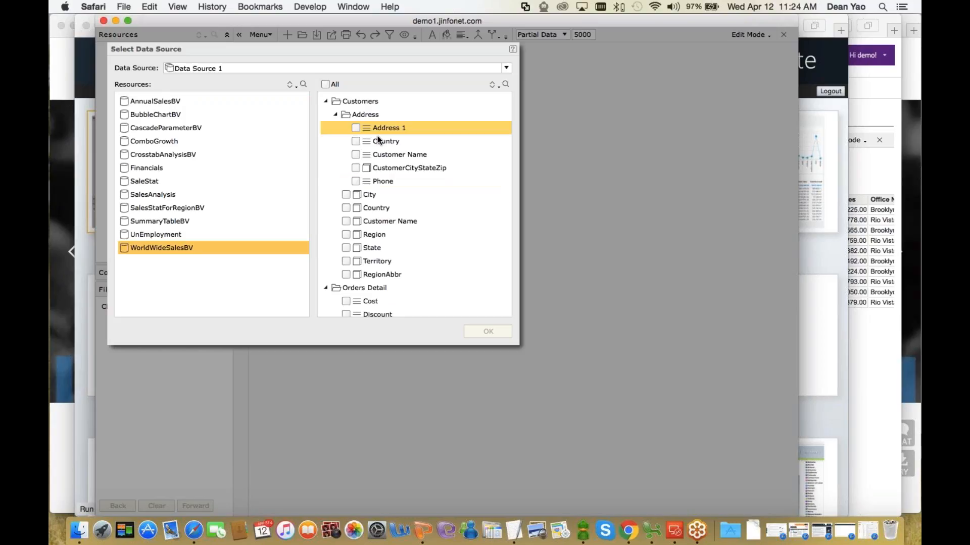
click(370, 194)
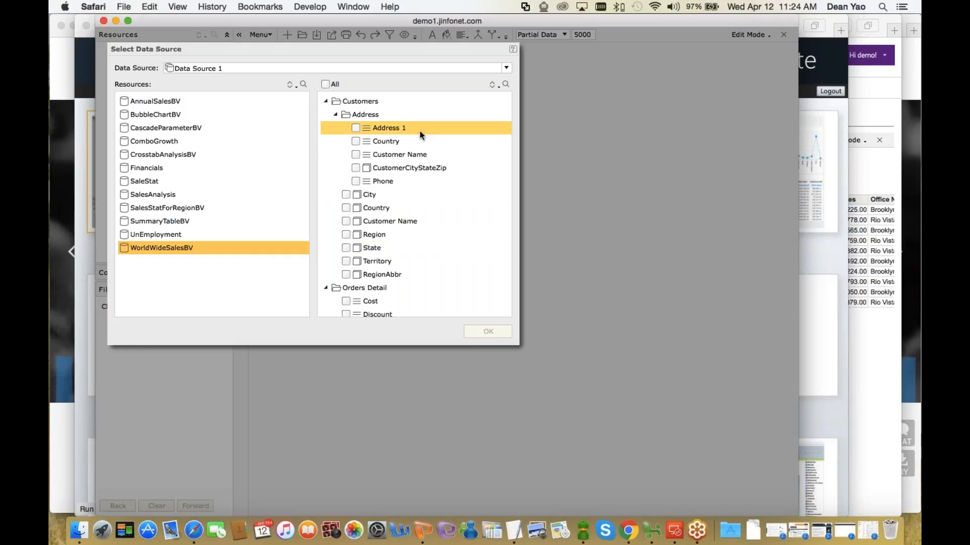
- Tick Country, Sales Year and Total Sales and confirm to build the sales table
click(346, 207)
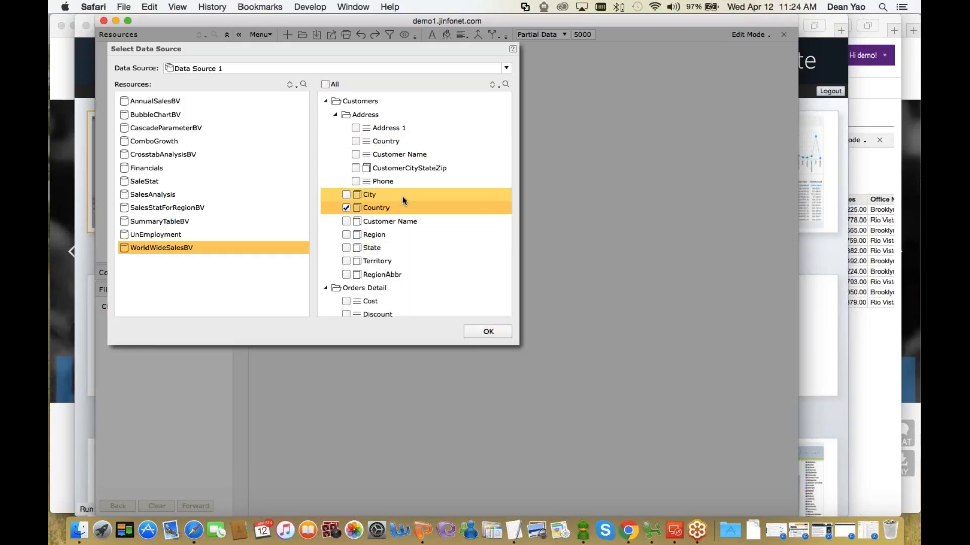
scroll(down, 3)
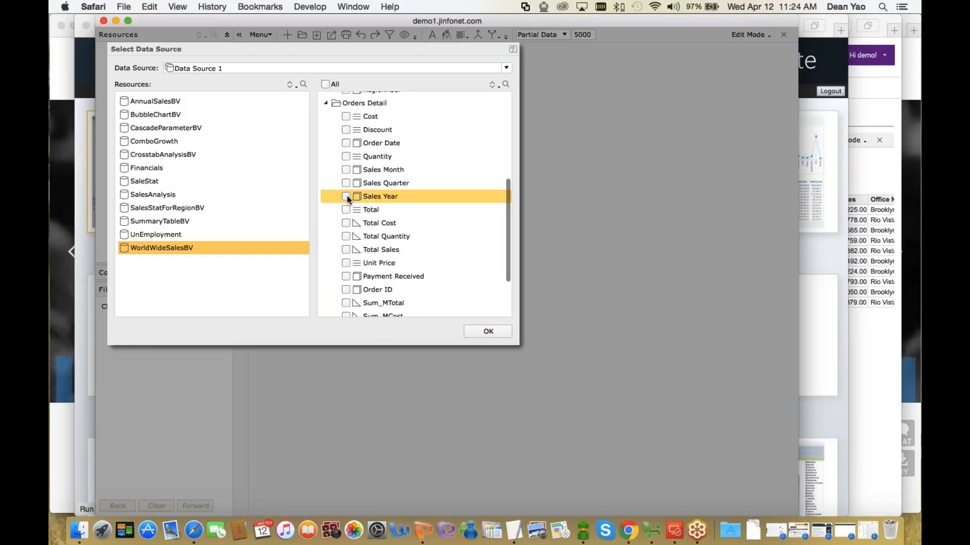
click(346, 196)
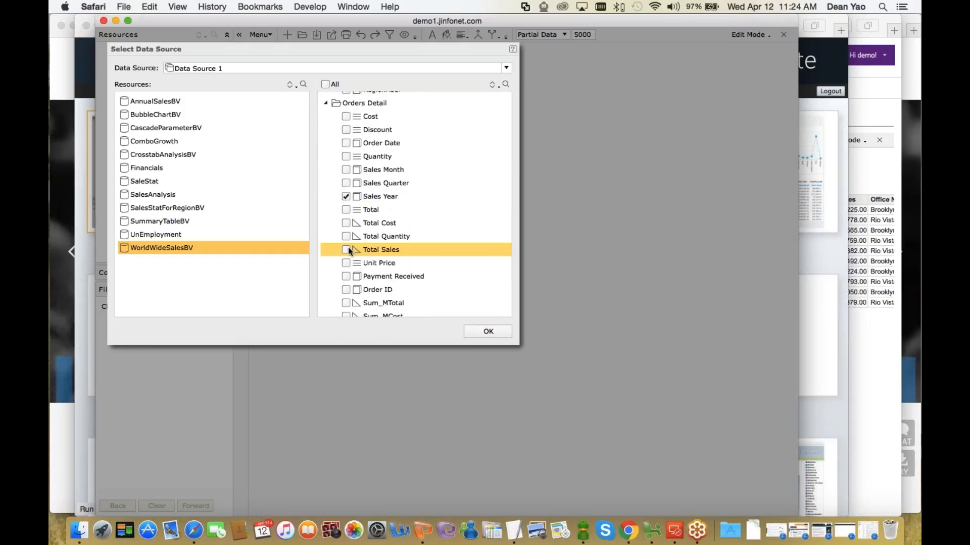
click(347, 249)
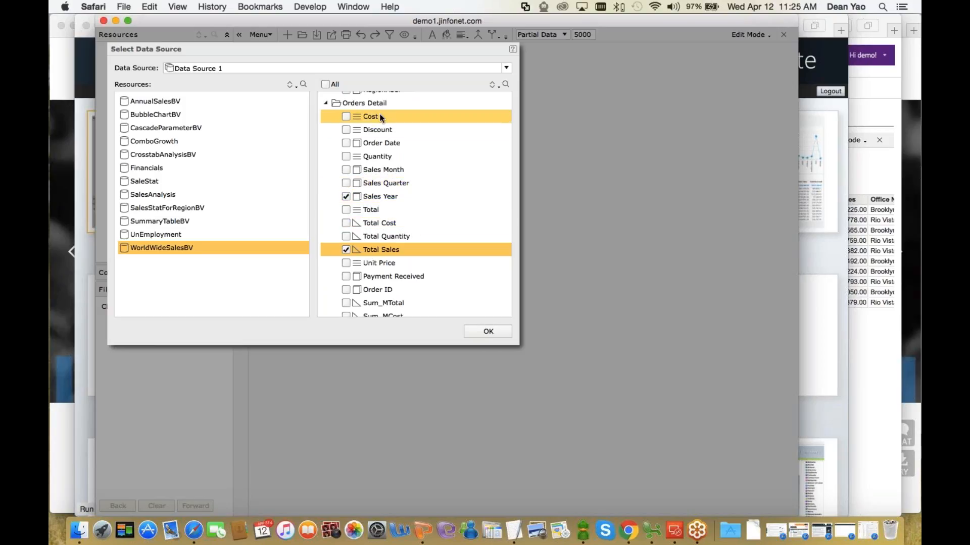
click(487, 331)
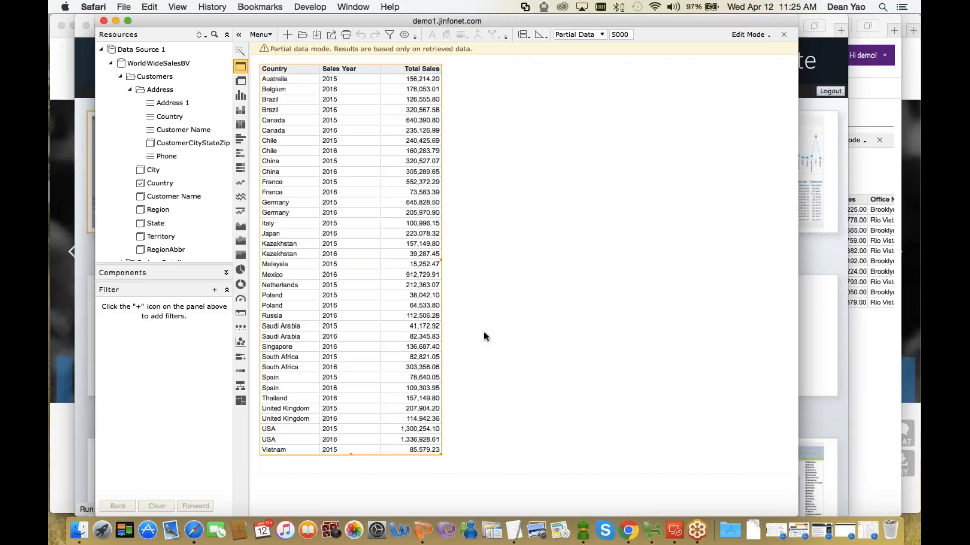
mouse_move(275, 131)
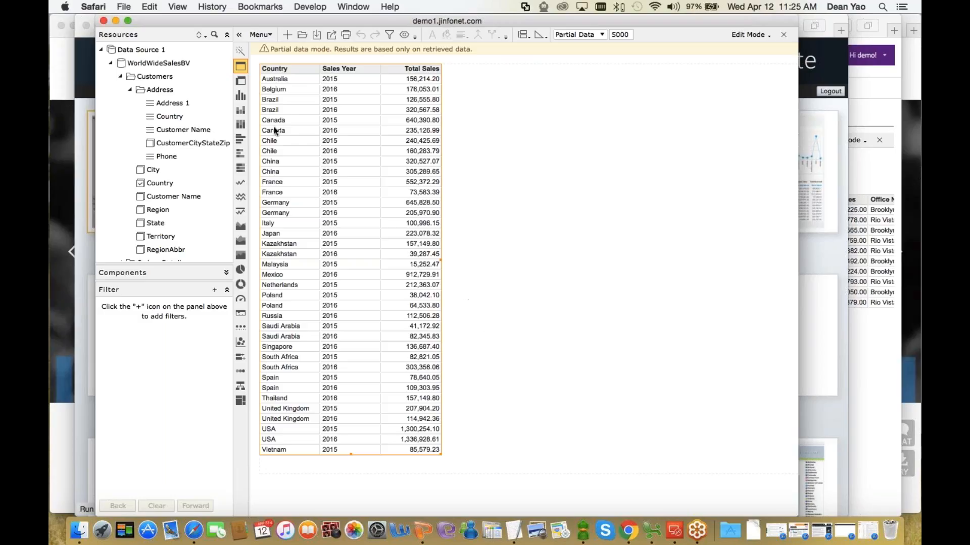
mouse_move(302, 162)
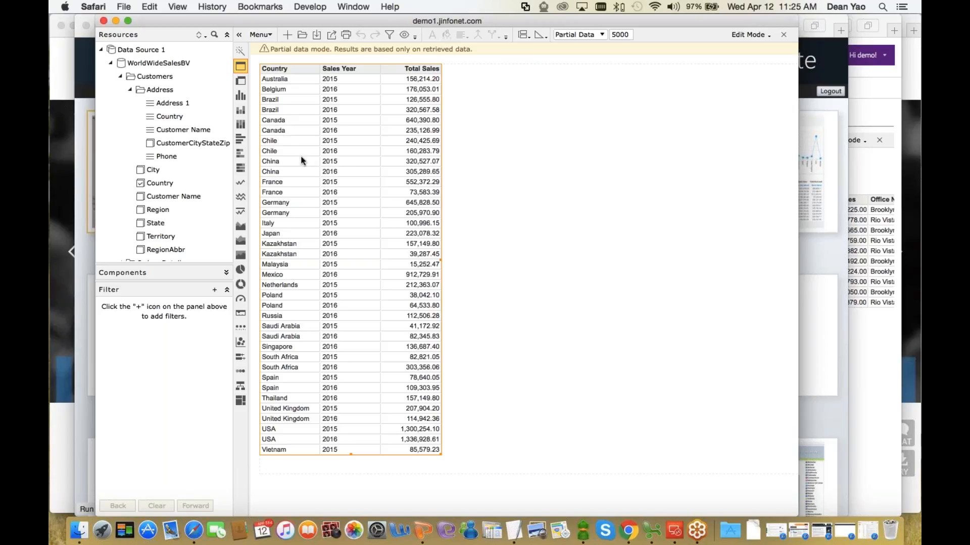
mouse_move(301, 162)
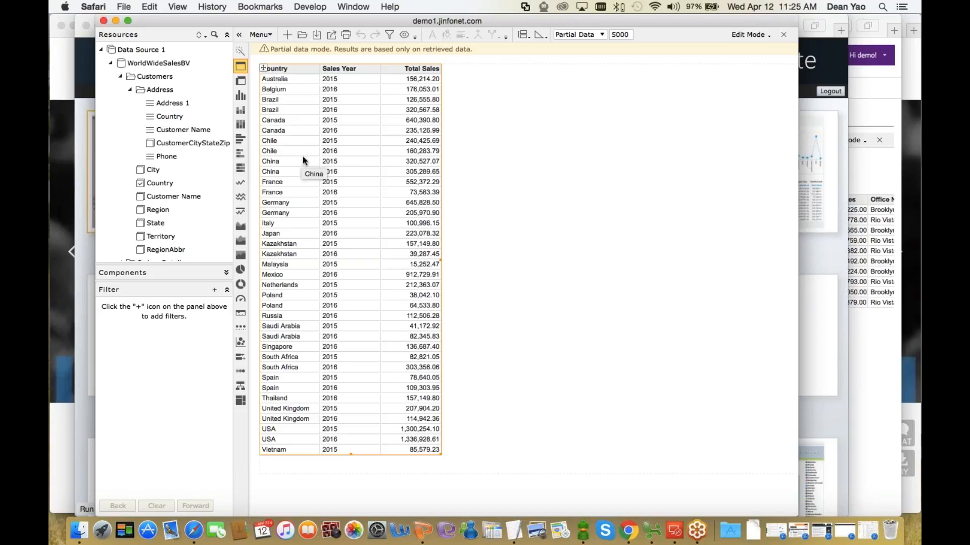
mouse_move(262, 93)
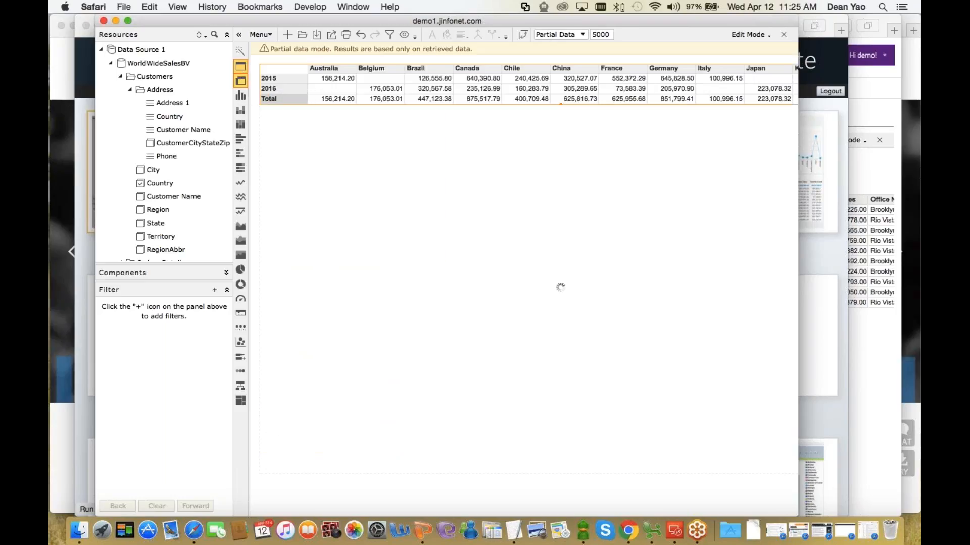
- Revert the crosstab to the plain table and bring up options on the Total Cost column
click(240, 81)
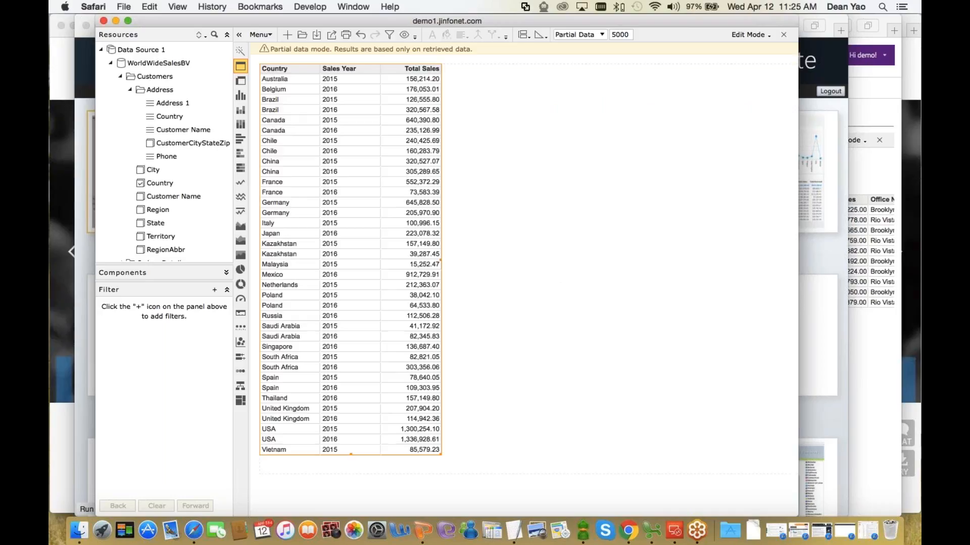
scroll(down, 3)
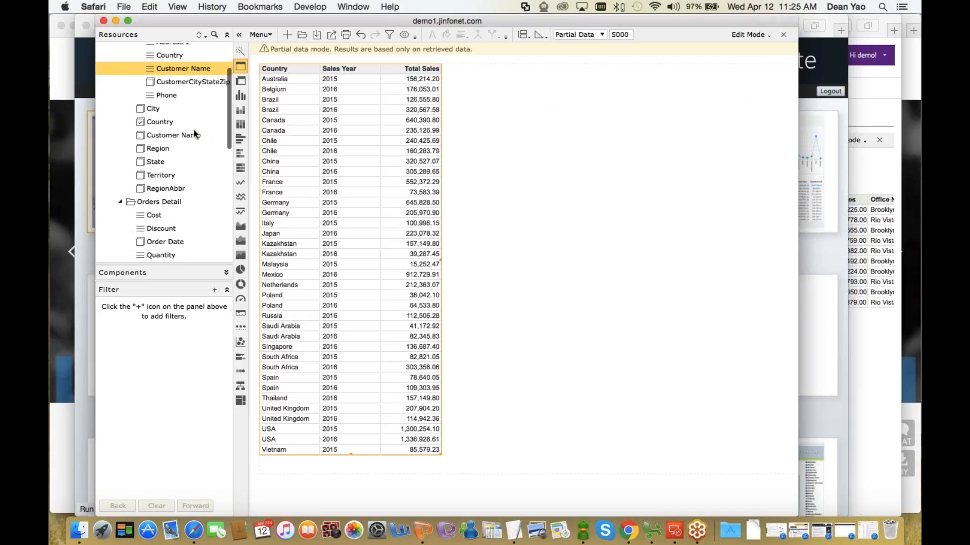
scroll(down, 3)
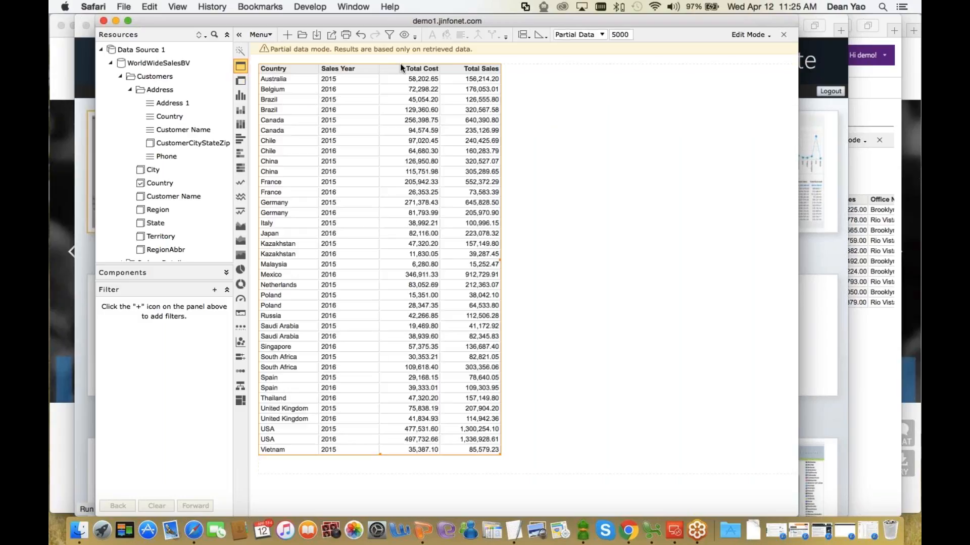
right_click(421, 67)
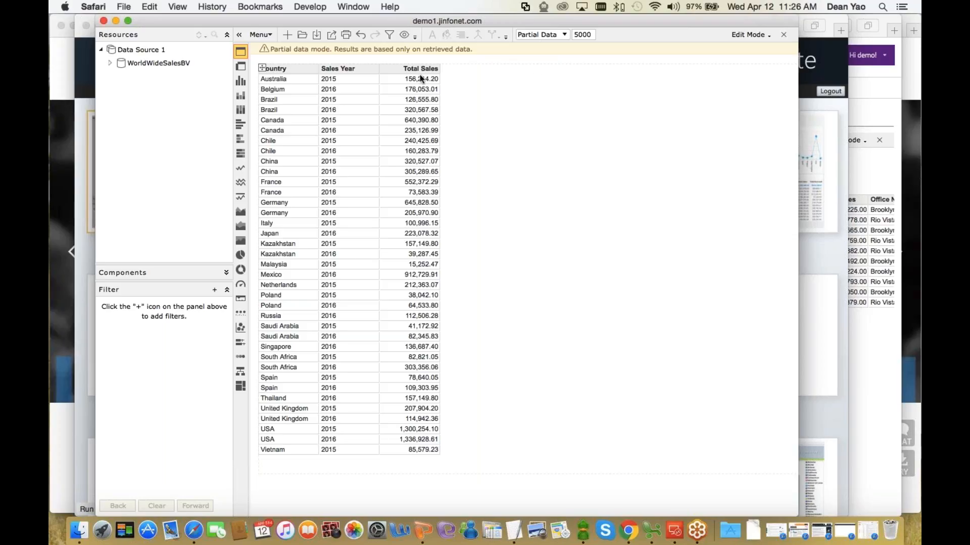
mouse_move(553, 37)
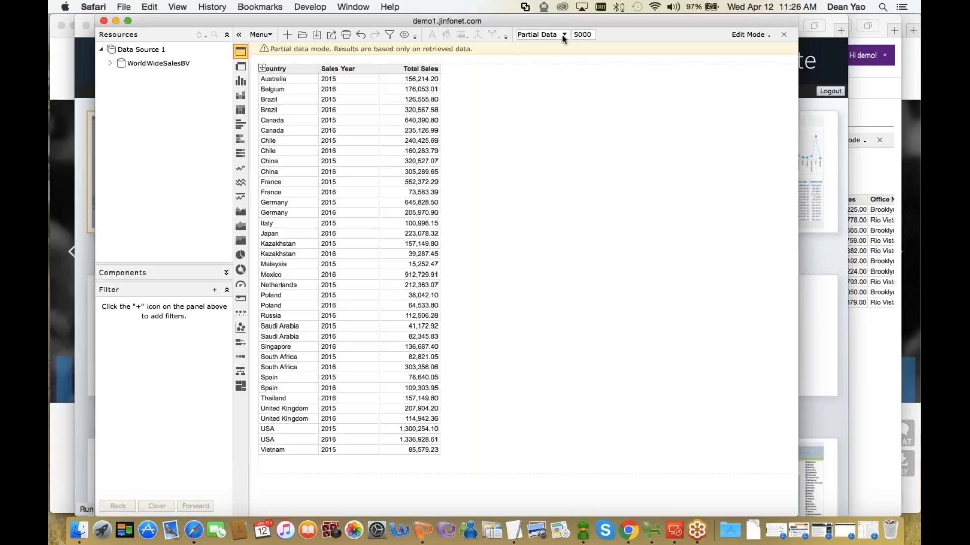
- Switch the report from Partial Data to Full Data
click(539, 34)
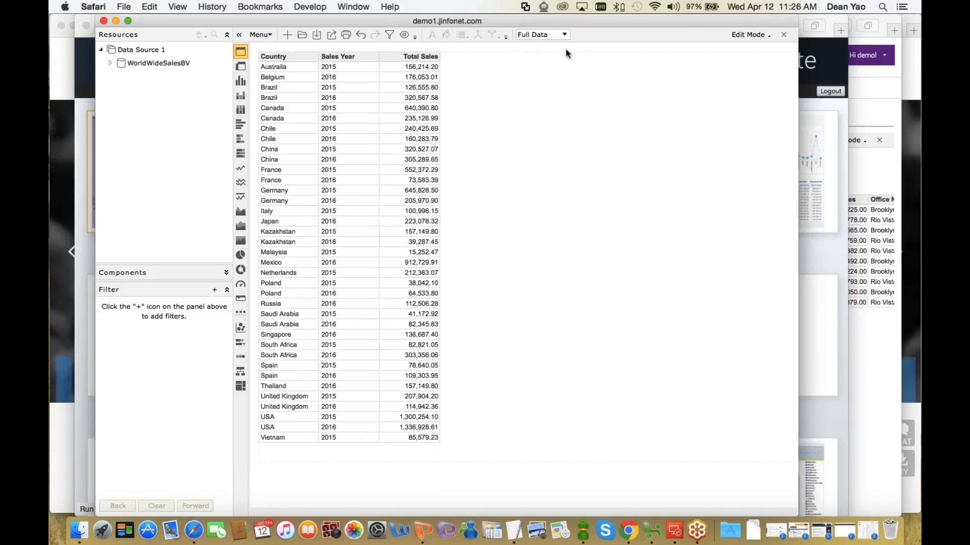
mouse_move(385, 110)
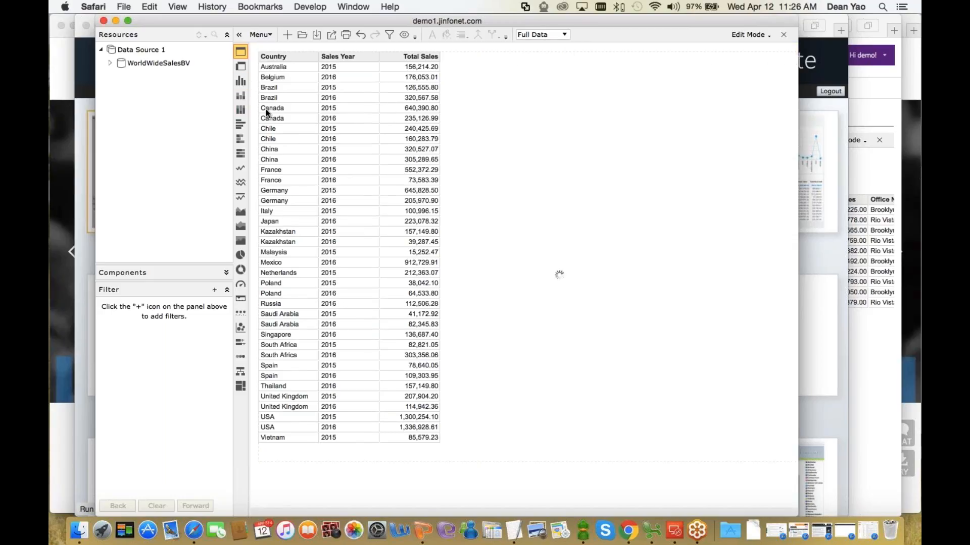
- Convert the table through bar, stacked and line types into an area chart of 2015/2016 sales by country
click(241, 95)
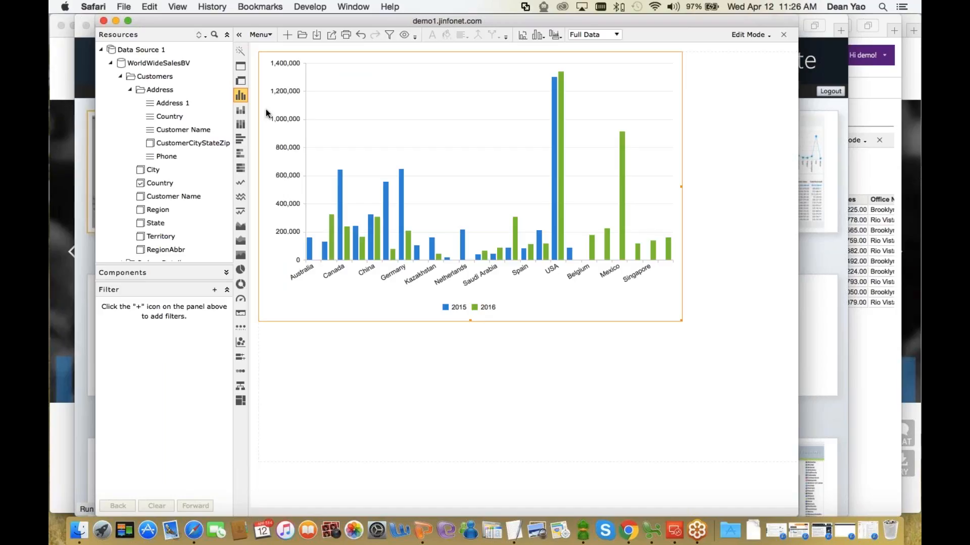
mouse_move(336, 144)
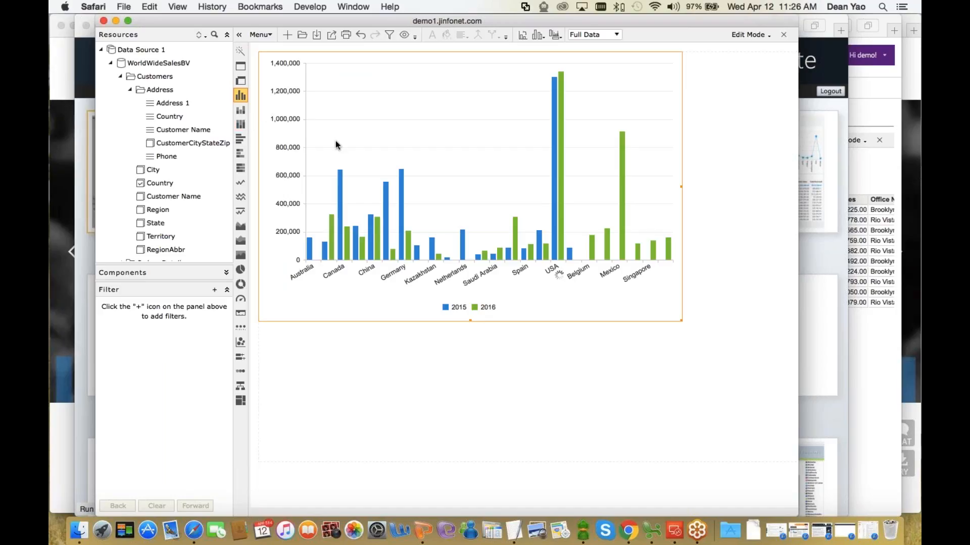
click(241, 124)
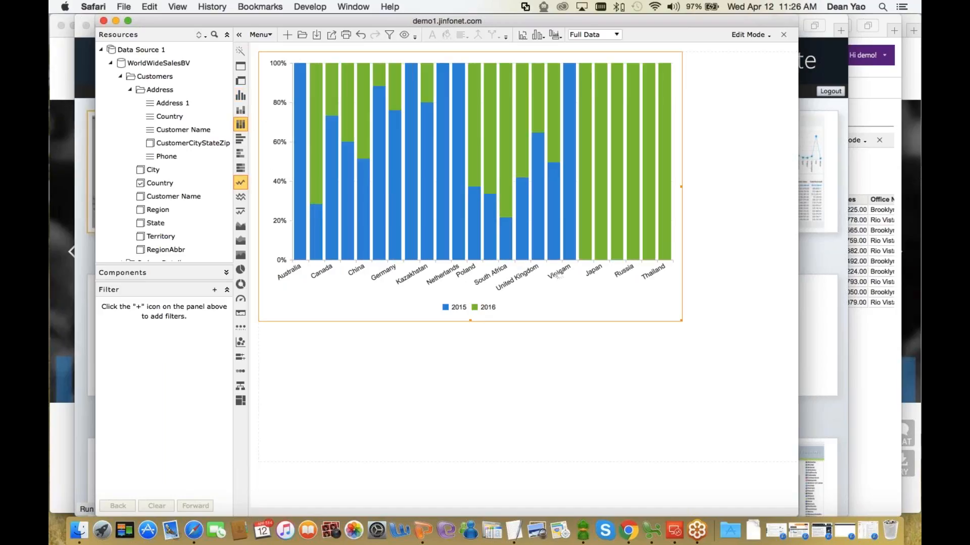
click(240, 225)
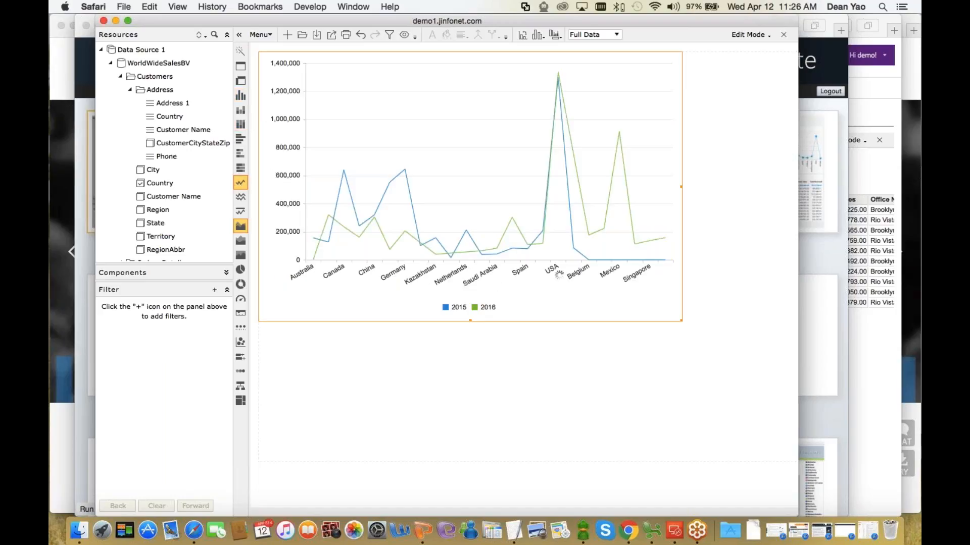
click(241, 225)
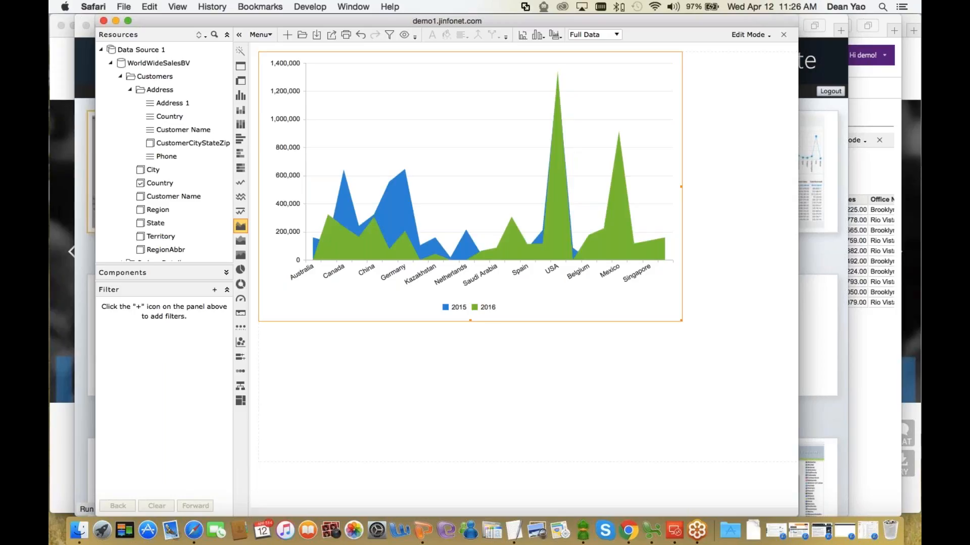
mouse_move(253, 120)
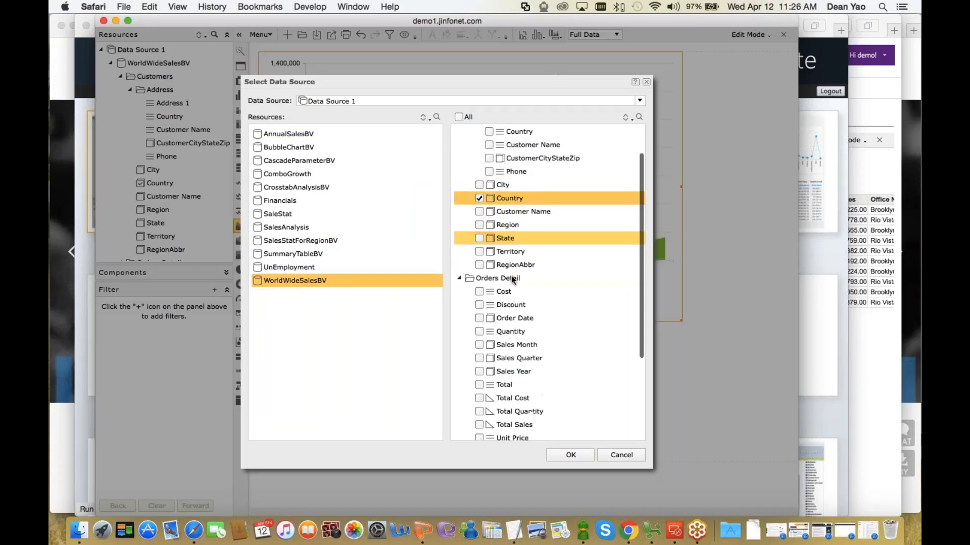
- Choose Country, Sales Year and Total Sales for the new table below the chart and confirm
click(479, 318)
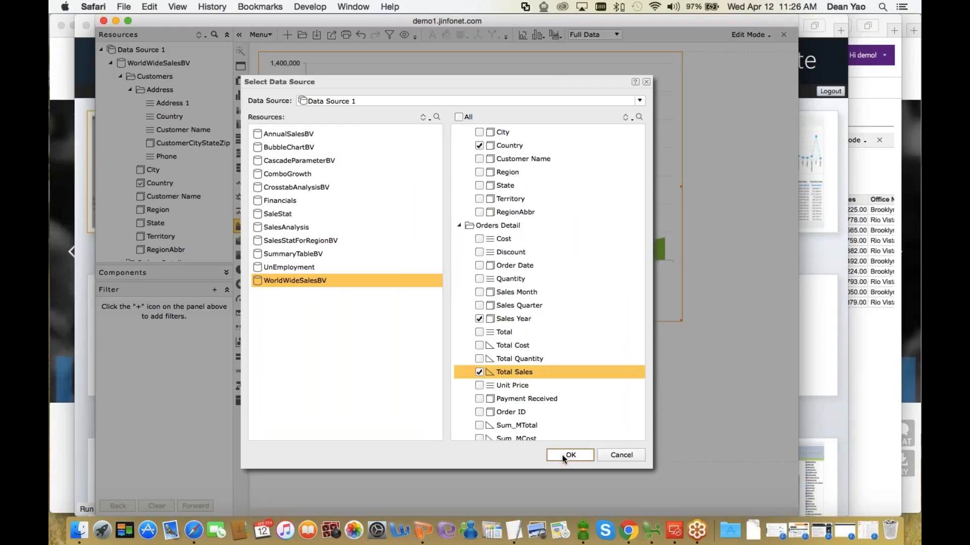
click(568, 456)
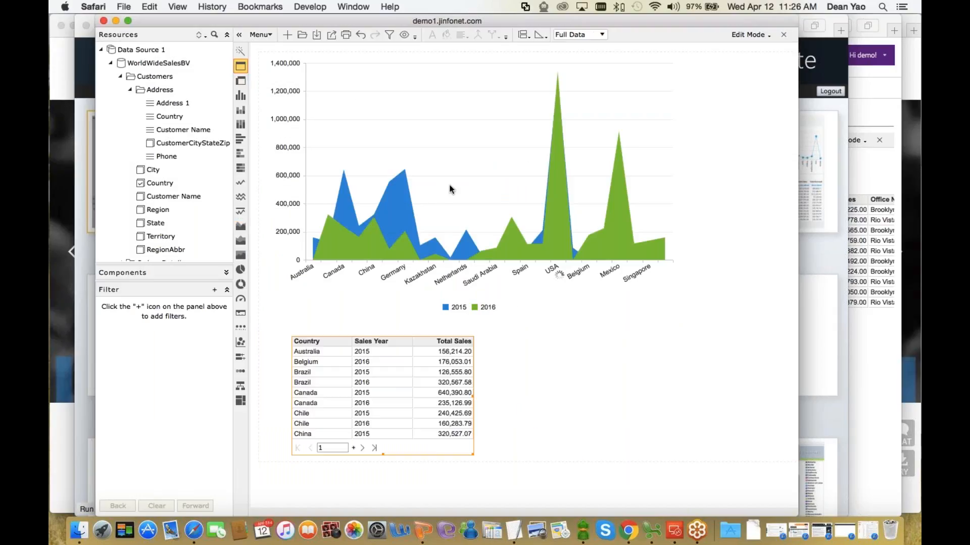
- Convert the lower table into a crosstab of yearly sales by country with a Total row
click(240, 80)
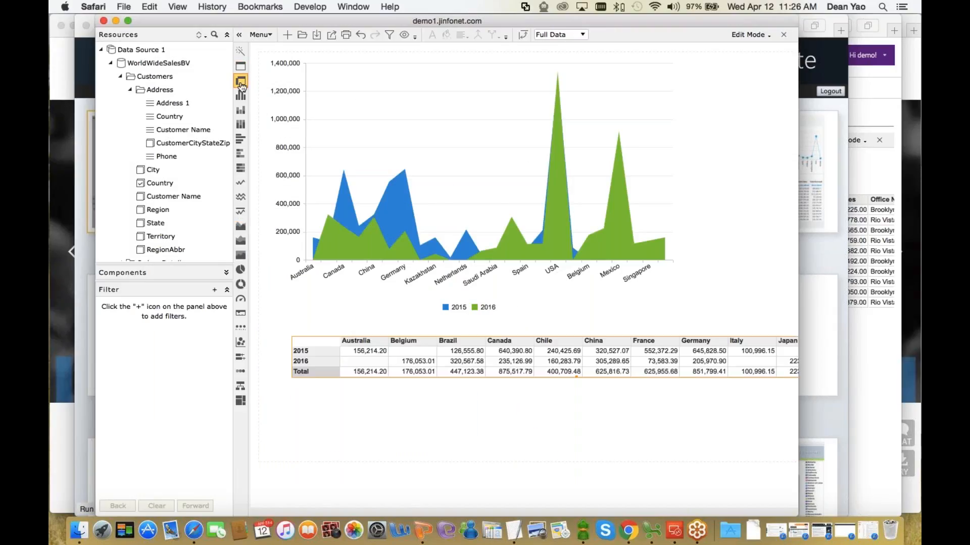
mouse_move(241, 81)
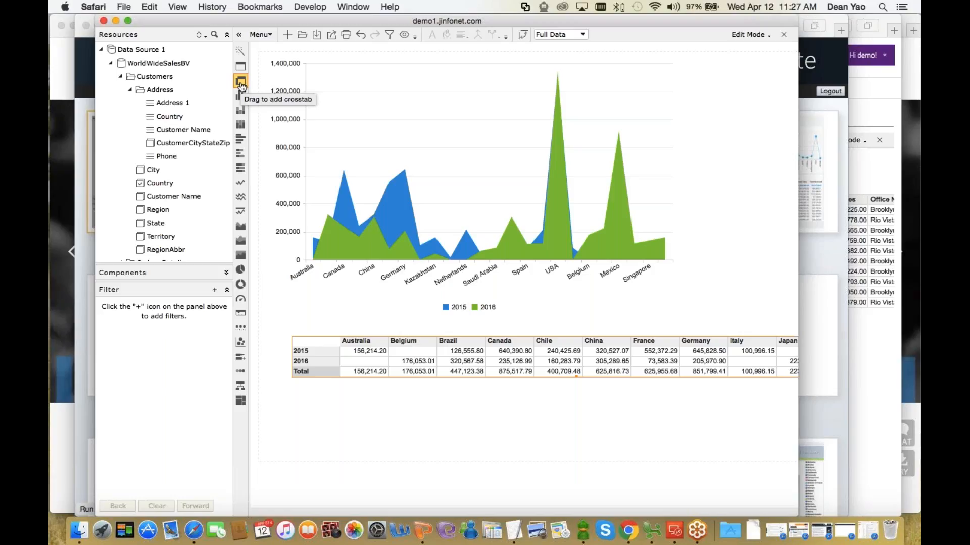
mouse_move(240, 84)
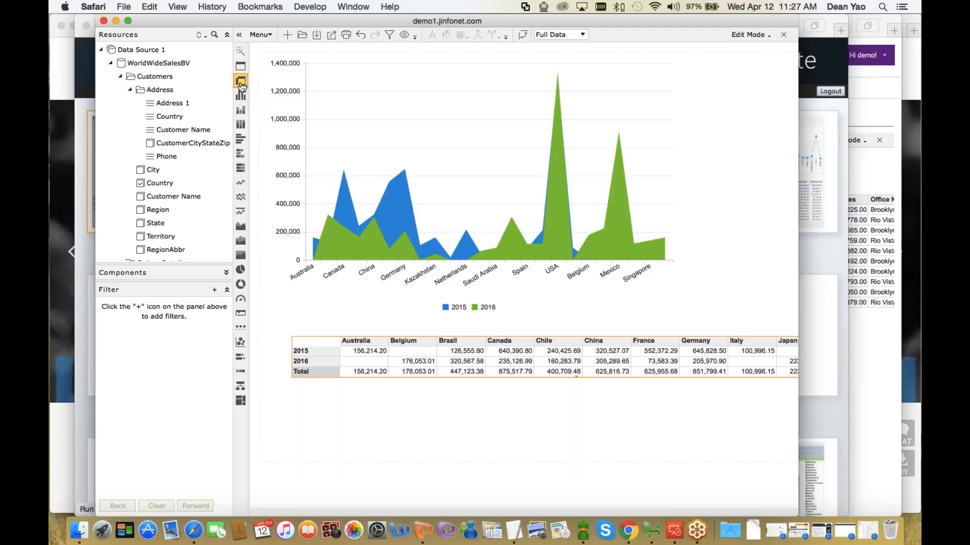